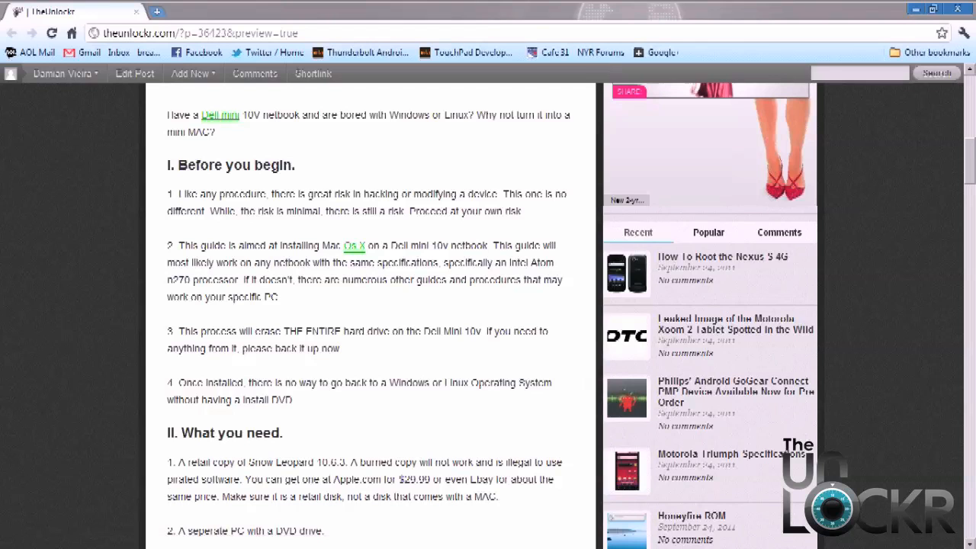
Scroll through the guide's 'Before you begin' warnings and 'What you need' list
scroll(down, 3)
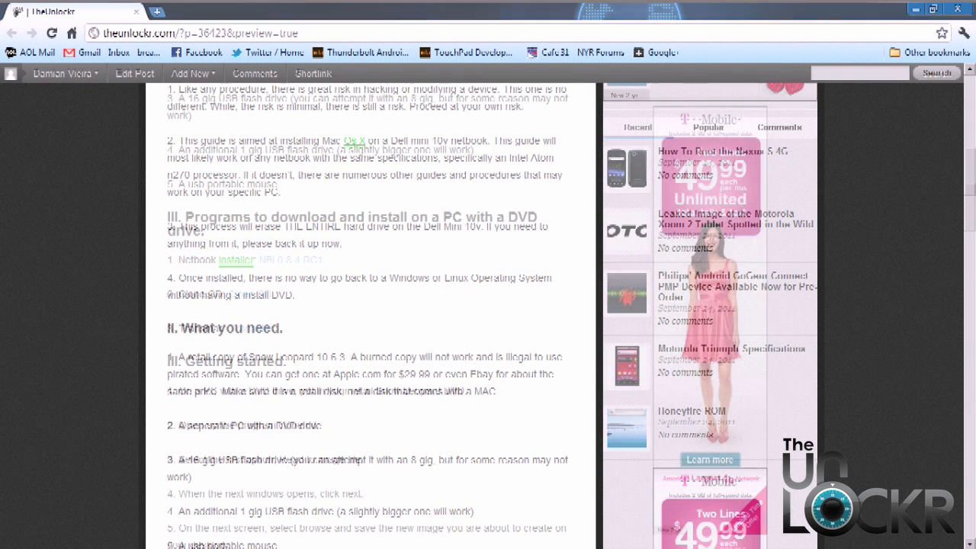
Scroll to section III listing Netbook Installer, Clone CD and TransMac
scroll(down, 3)
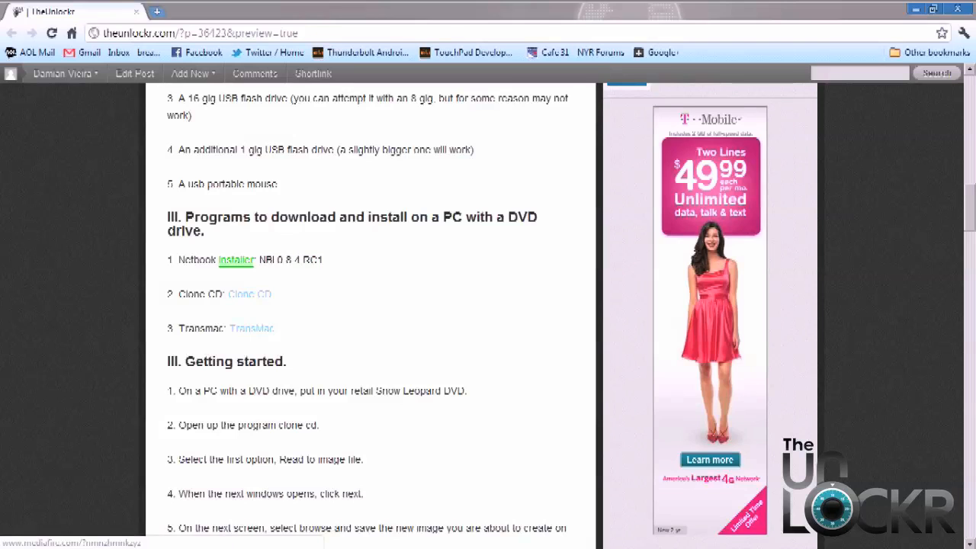
Download NBI_084RC1.img.zip from the 'NBI 0.8.4 RC1' link to the desktop
click(235, 260)
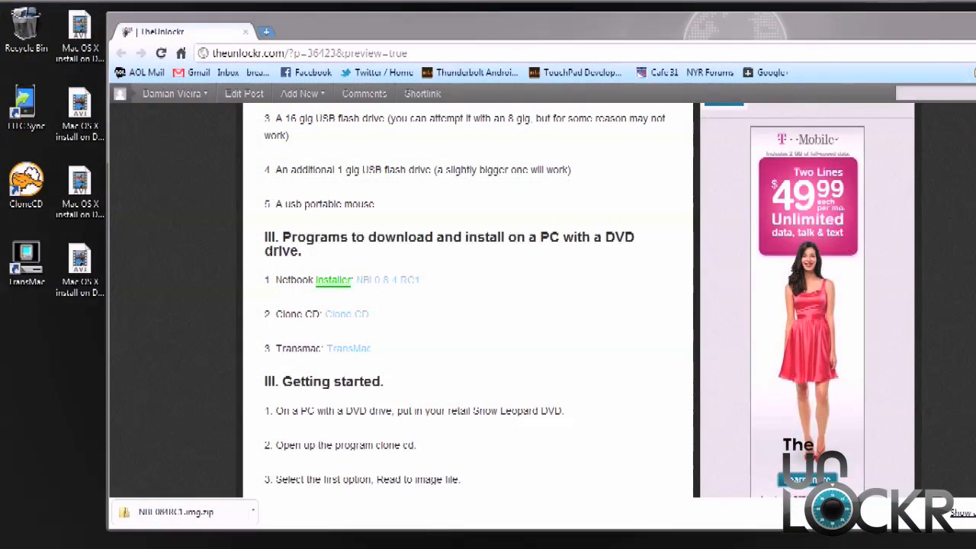
scroll(down, 3)
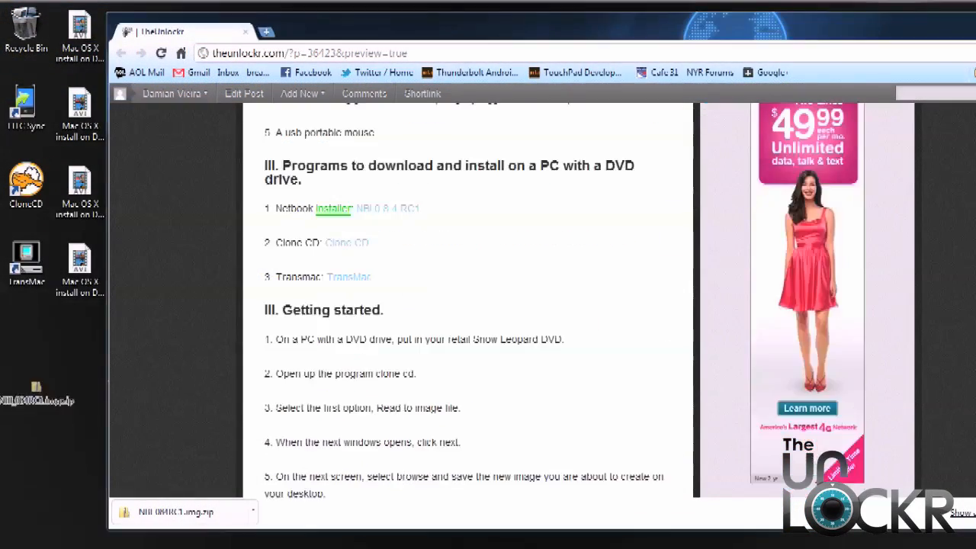
right_click(27, 366)
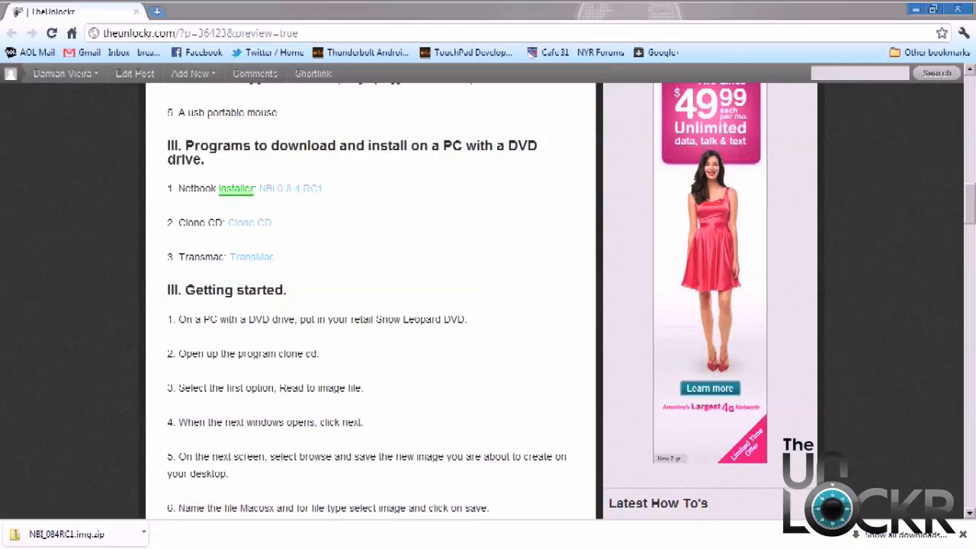
Download the CloneCD installer from Download.com and open the TransMac download page
click(249, 222)
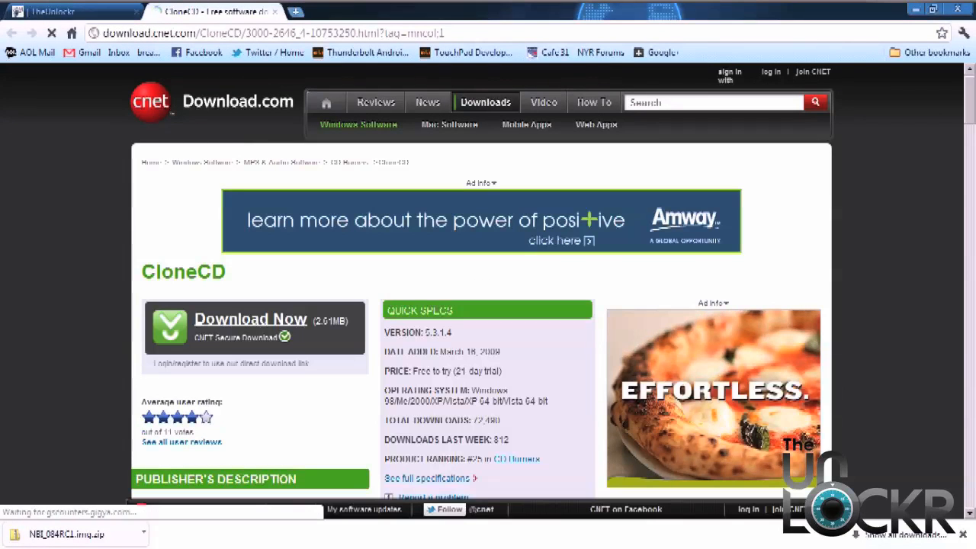
click(250, 328)
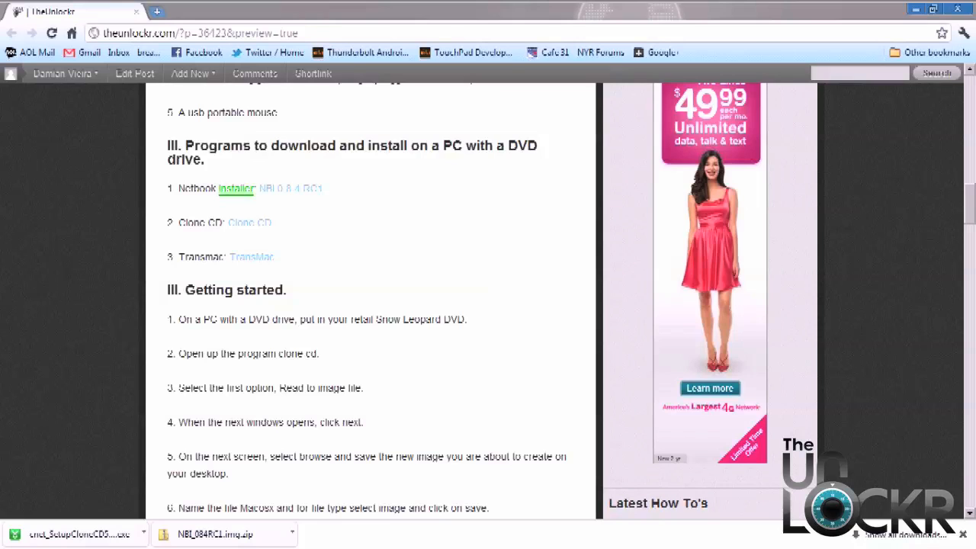
click(251, 256)
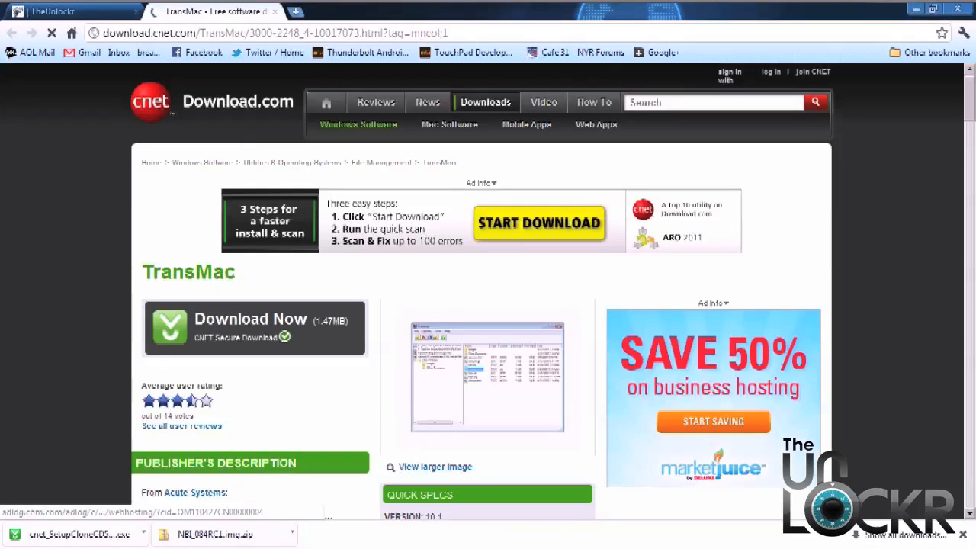